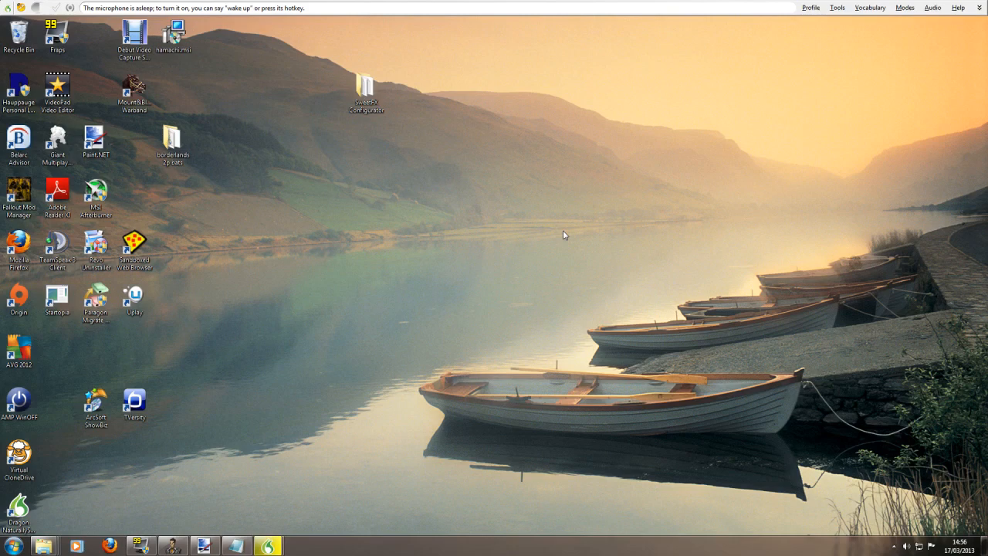
mouse_move(199, 492)
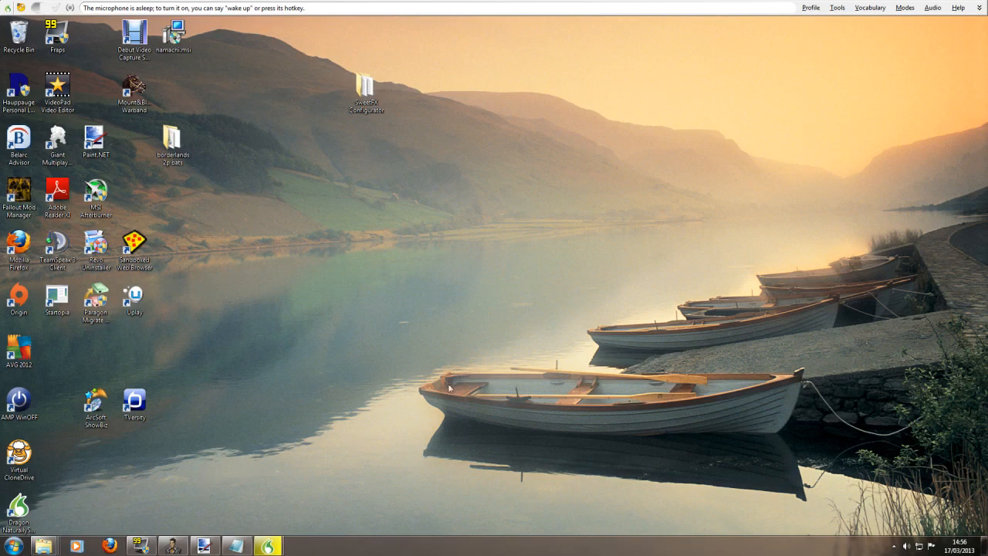
mouse_move(827, 120)
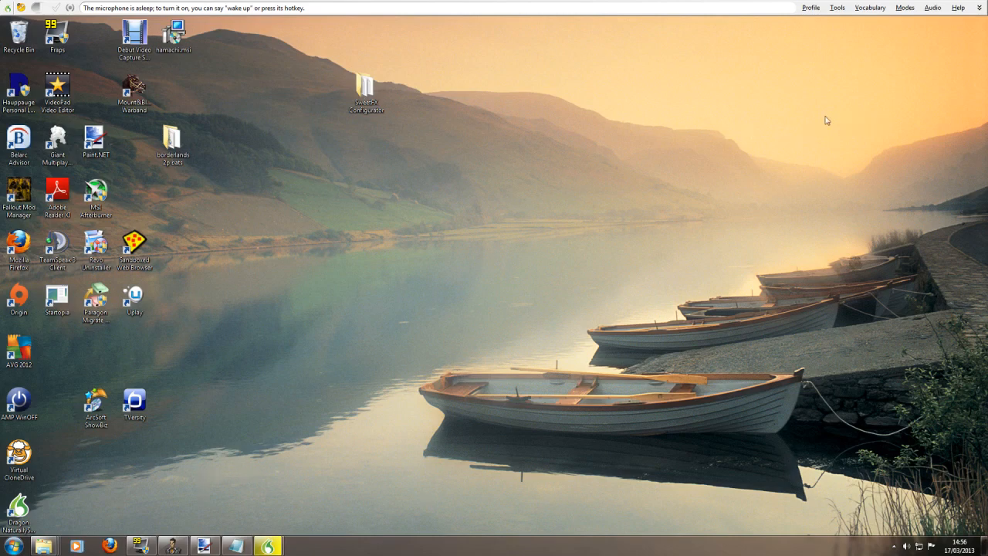
mouse_move(625, 162)
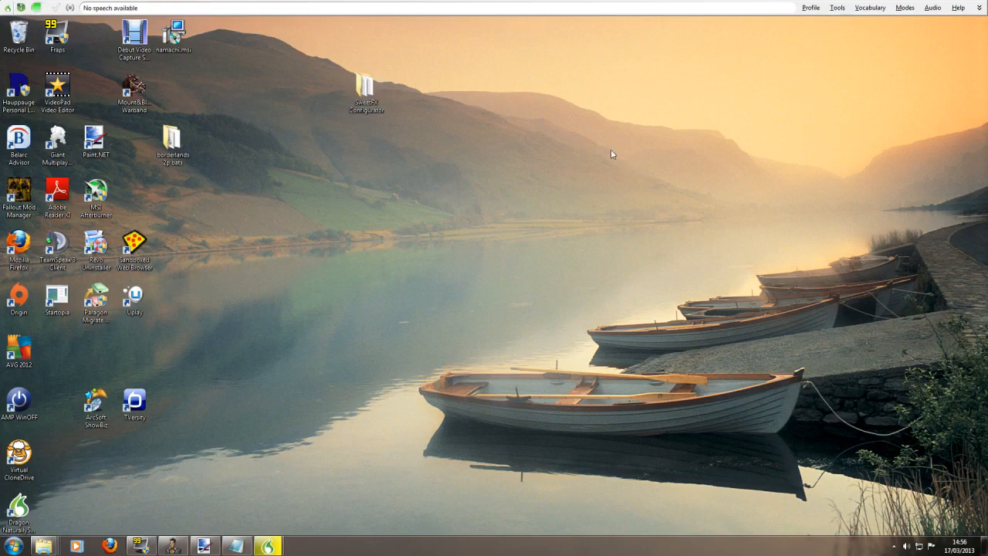
Set font size to twenty by voice and dictate the opening sentences about reading to and training the program
left_click(299, 546)
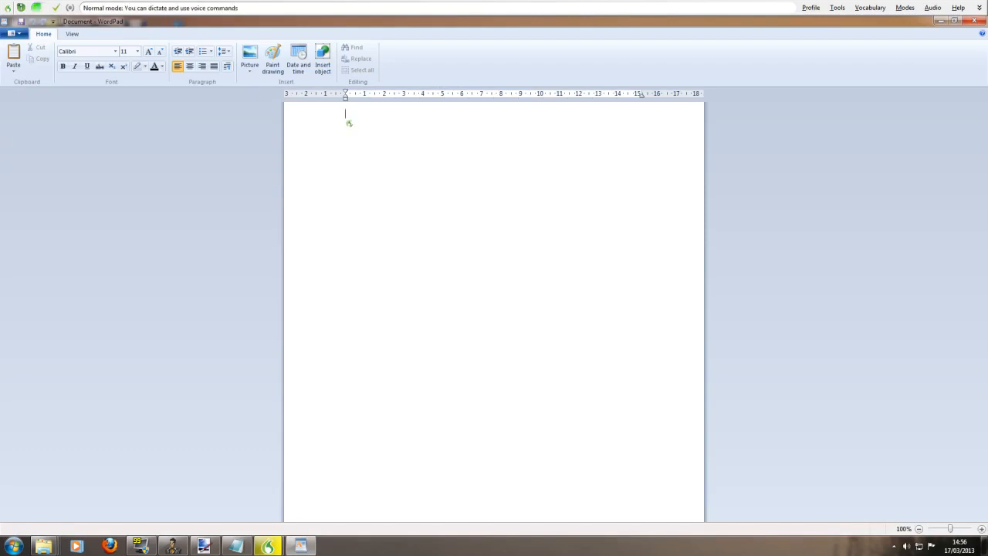
type("set font size twenty")
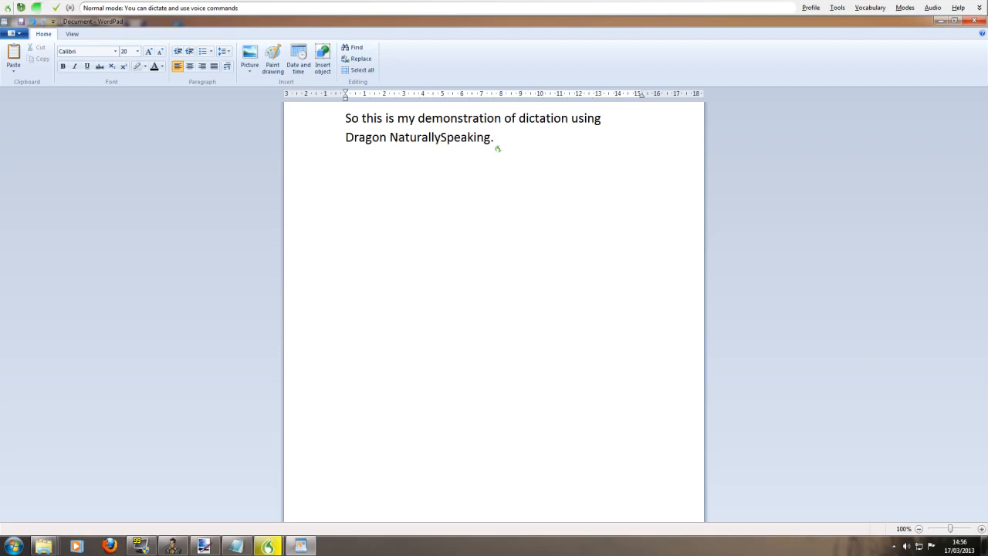
type("Like I said I had to read to the program, and do a little bit of training to get to this level.")
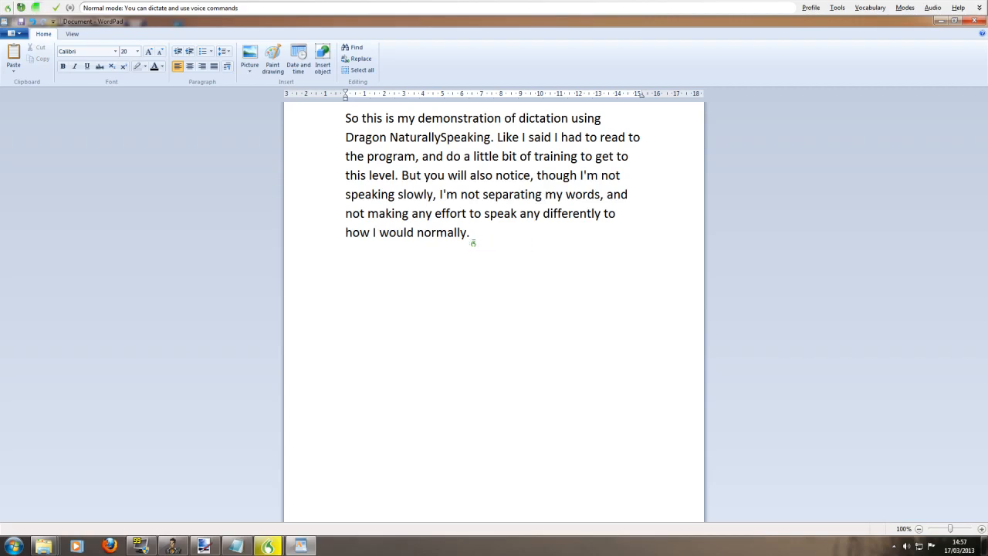
Dictate the sentence about the program's accuracy and begin 'The reason I decided to get this was because'
type("I hope, just like me you will be quite impressed with how accurate the program is.")
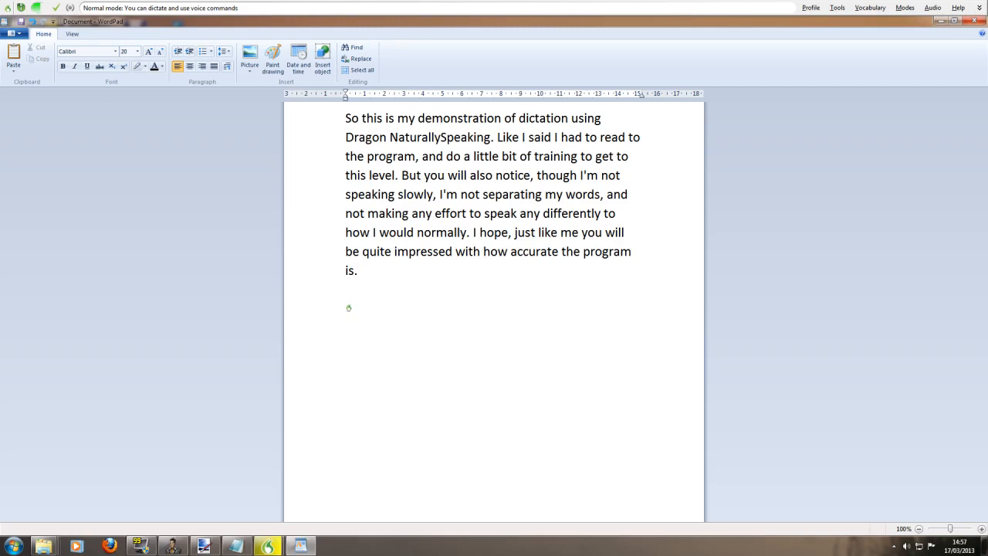
type("The reason I decided to get this was because")
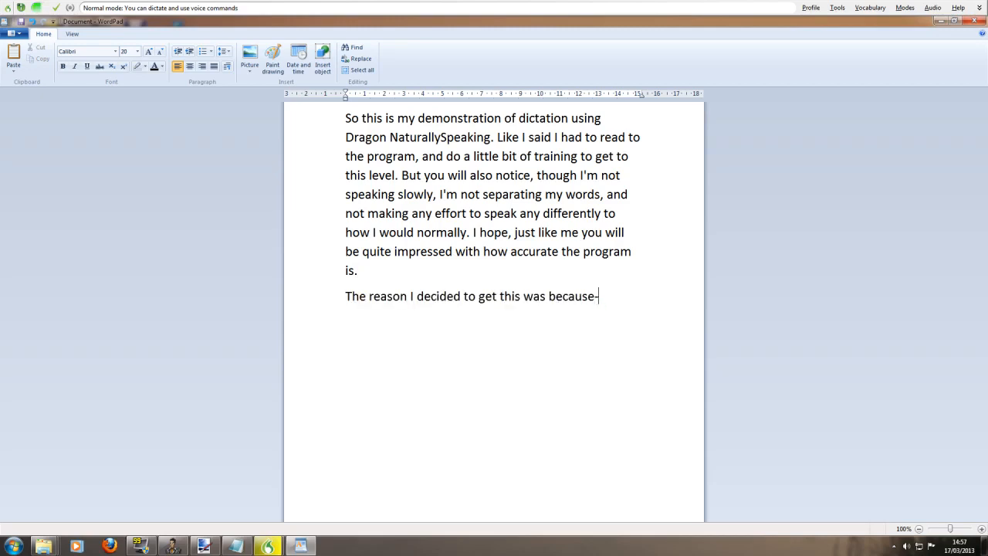
Dictate that, as a teacher, the aim was giving pupils more feedback in the same amount of time
type("in real life-")
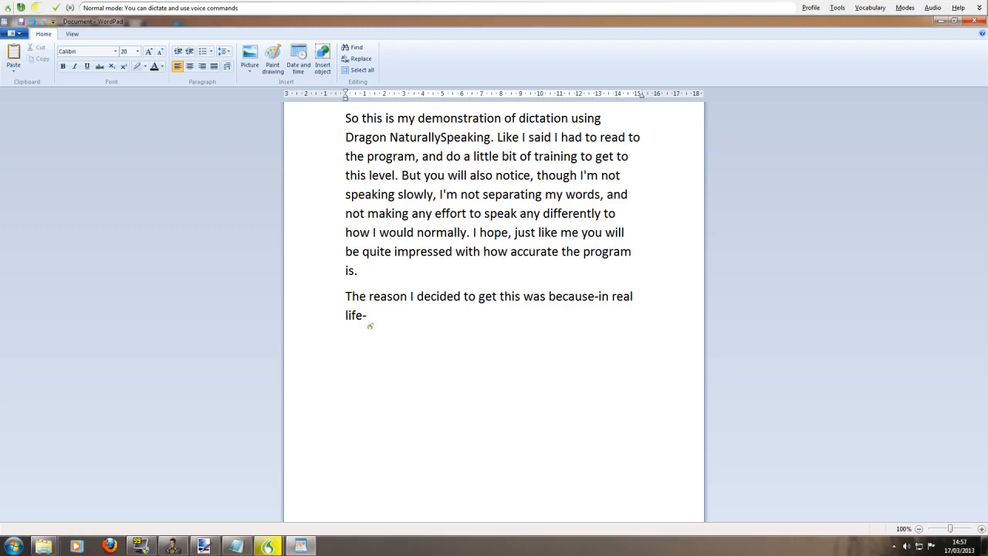
type("I'm a teacher, and I wanted to be able to give my pupils more feedback than I was currently")
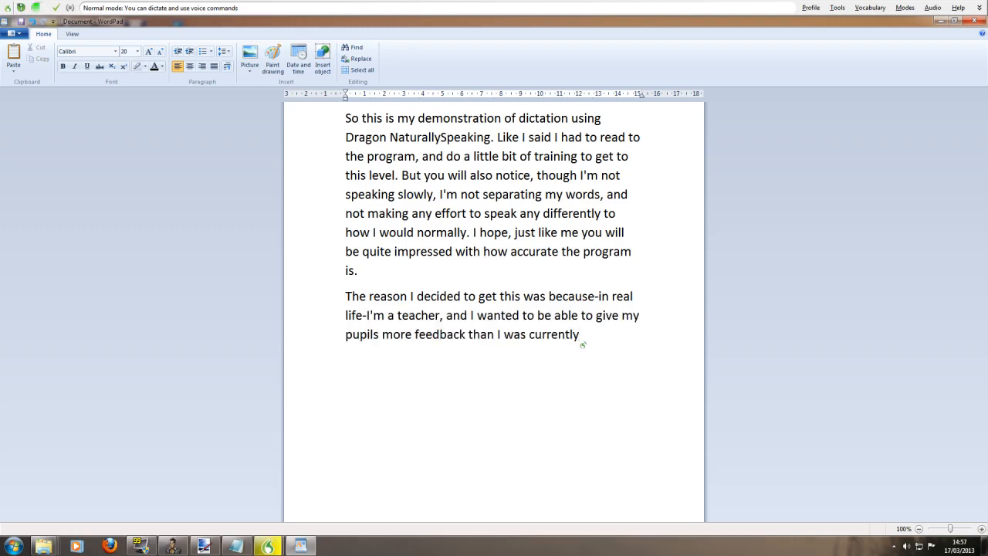
type("in the same amount of time.")
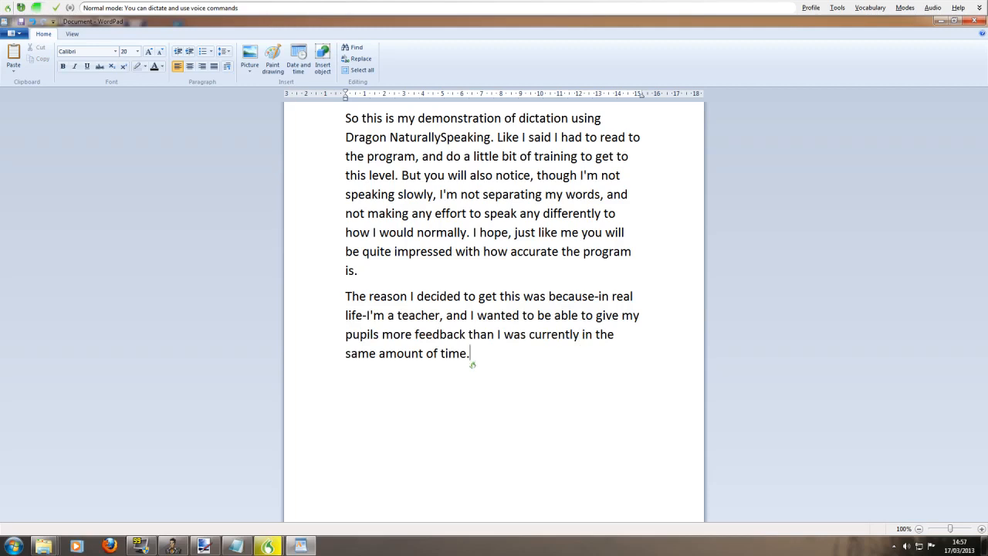
Dictate getting thoughts down faster, continuing after 'faster' with the feedback sentence, and start the similar-words topic
type("I found using this program, I'm able to get my thoughts down on the page a lot faster")
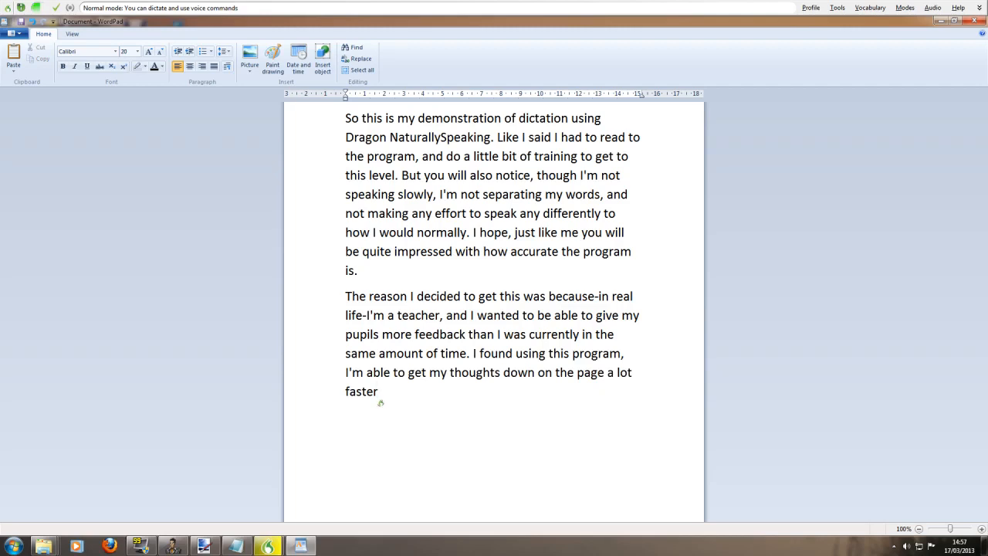
left_click(378, 391)
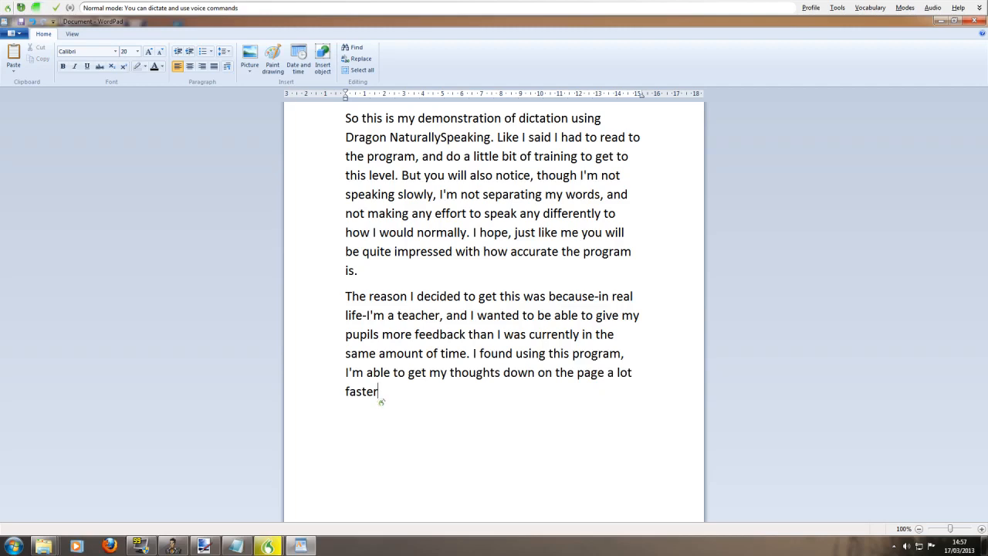
type("which gives them a lot more feedback from what I want to say.")
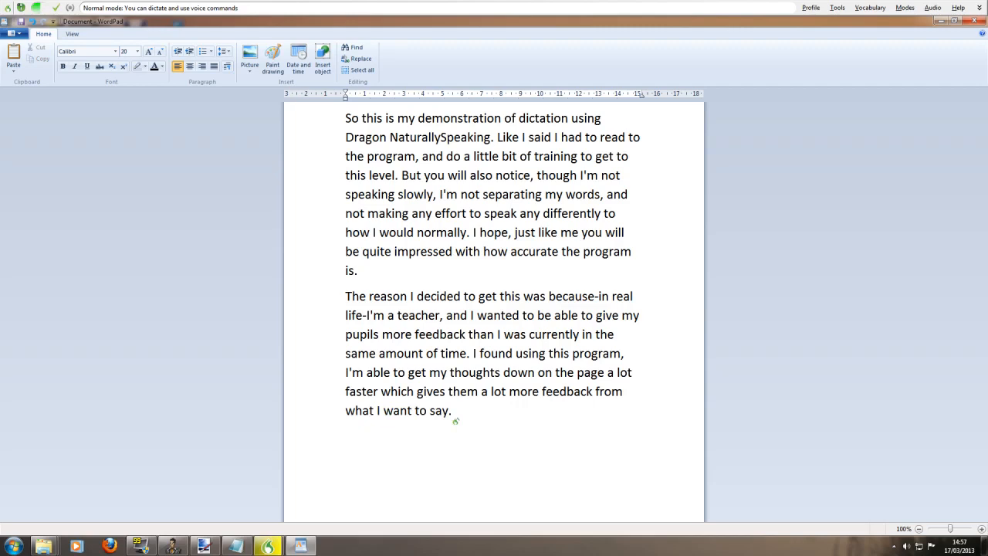
type("ave wor")
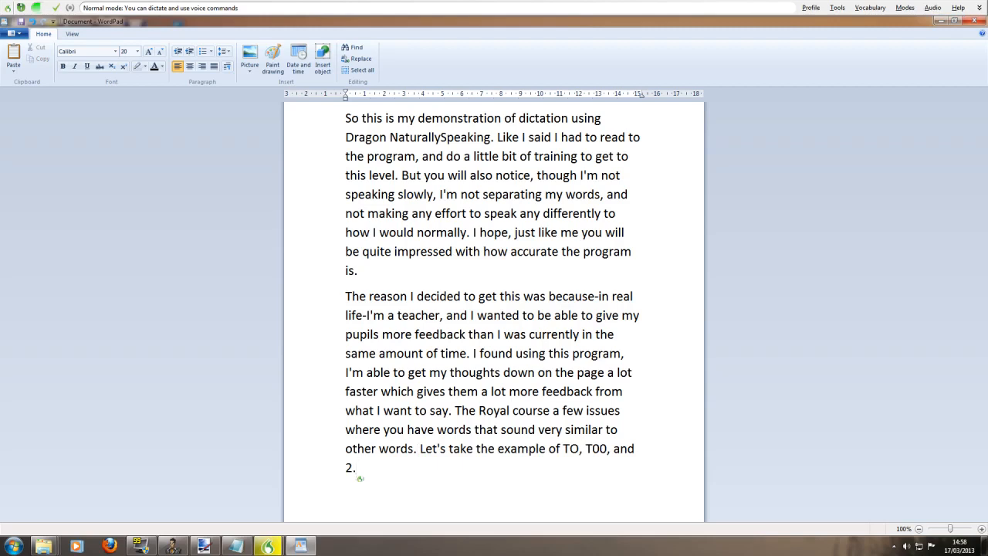
Dictate how the words sound like 22 and two and how saying 'correct' offers options to pick from
type("These words obviously do sound like 22 and two.")
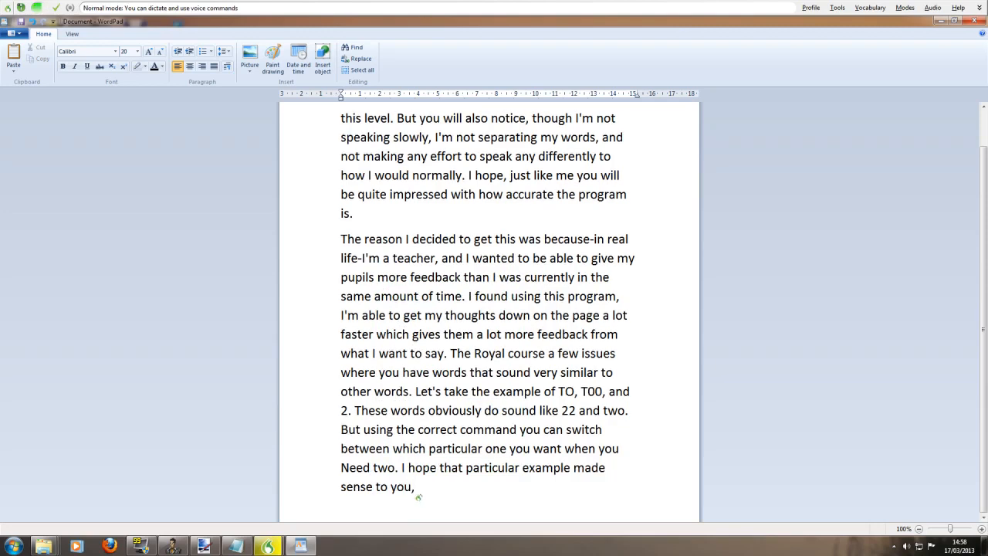
type("you say correct and the phrase you wish to improve-the program gives you a list of options to choose from")
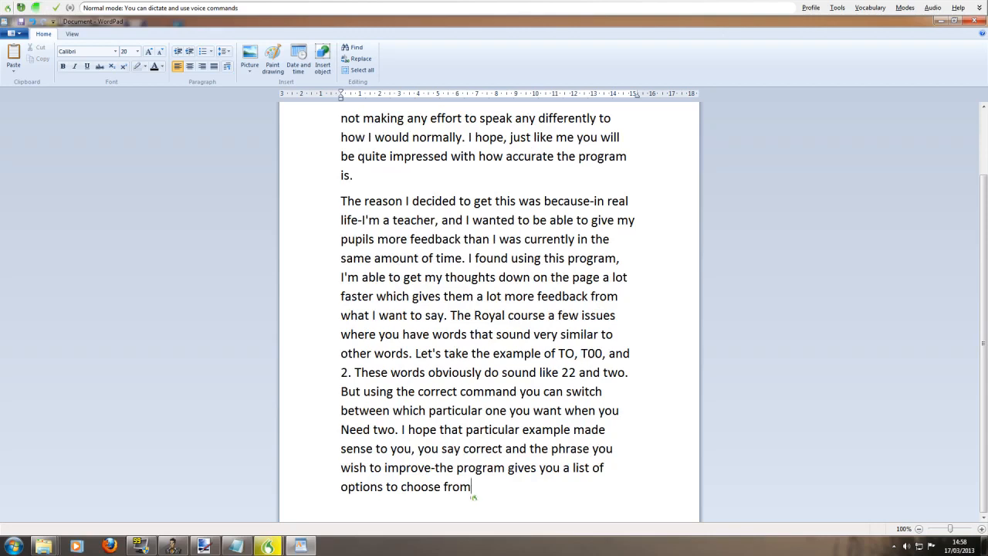
type("-and you pick the one you want.")
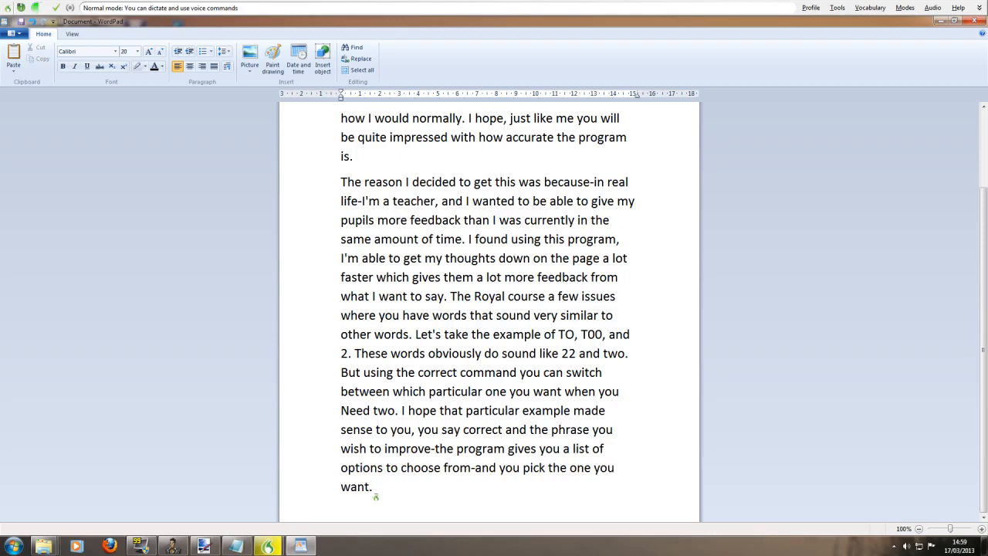
type("It's a simple system and it works well")
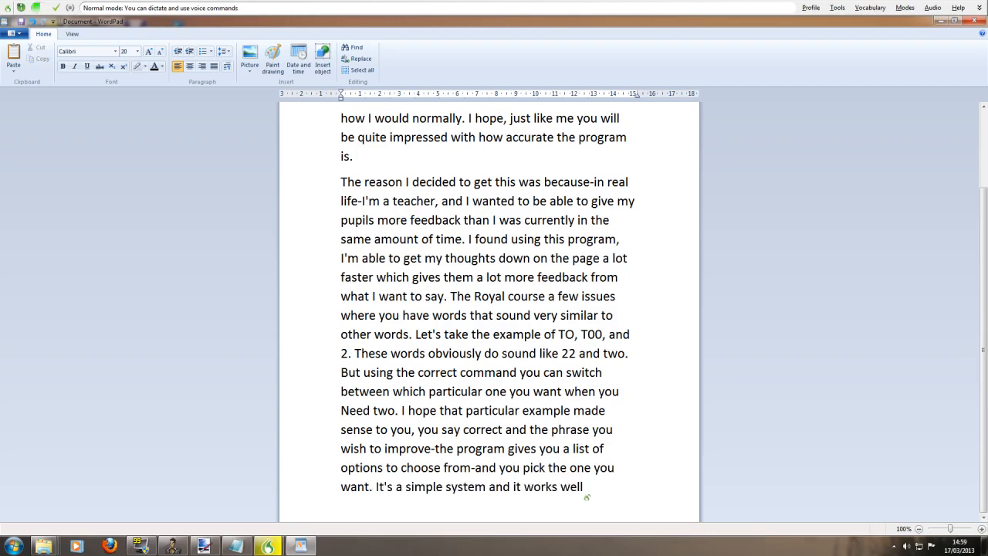
type(". Now")
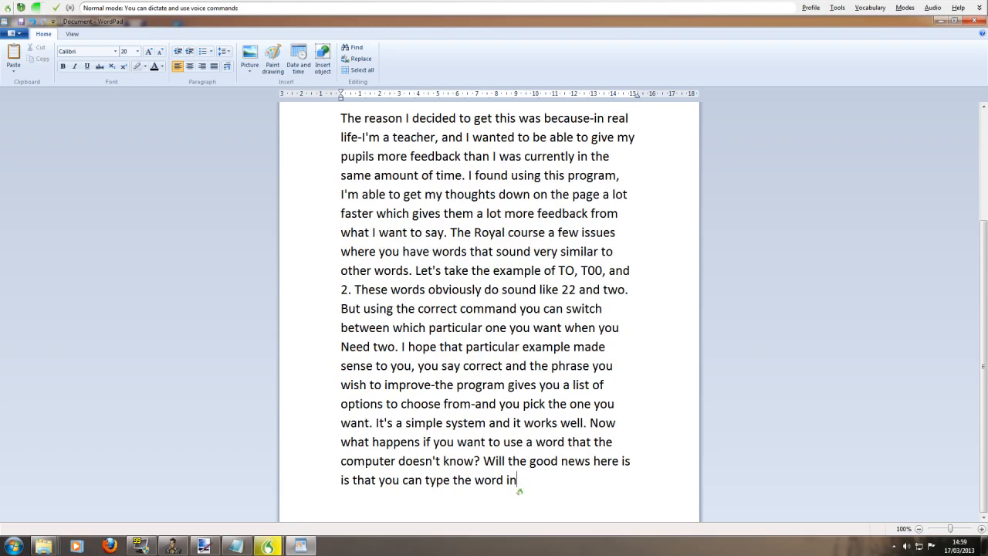
Dictate training the computer on unknown words and the Borderlands character, misheard as 'the guns are'
type("-and then train the computer to recognise it. Let me try simple example from the world of gaming.")
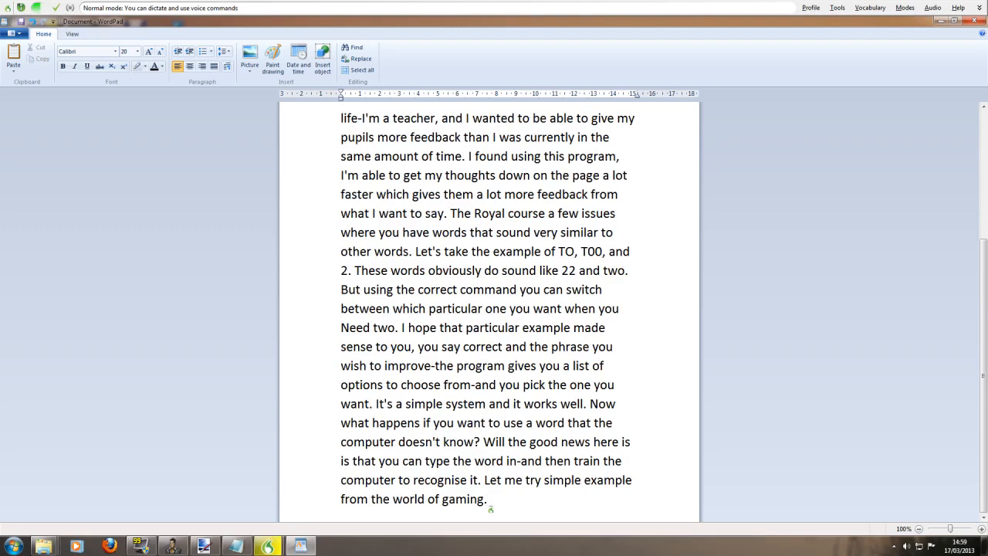
type("There's a character in borderlands to called the guns are")
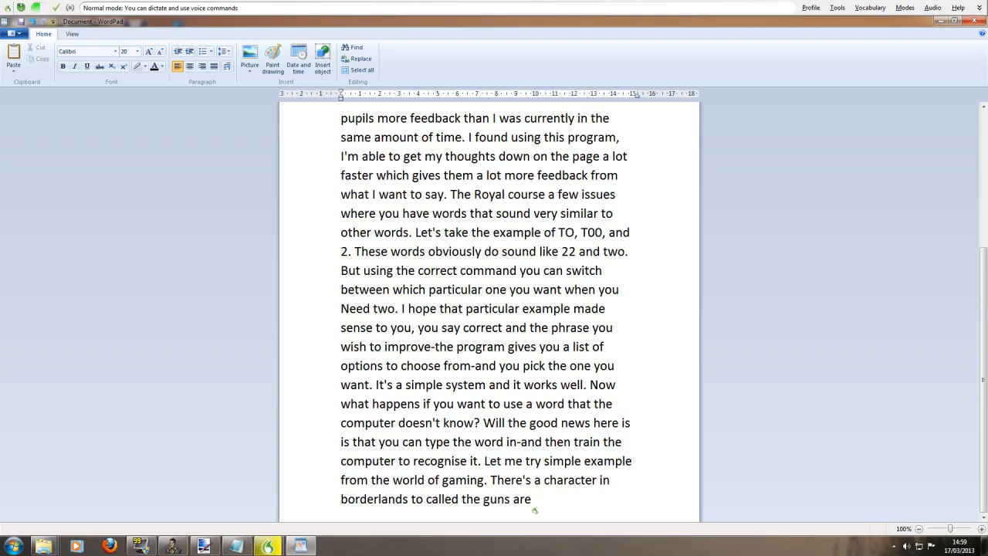
type(".")
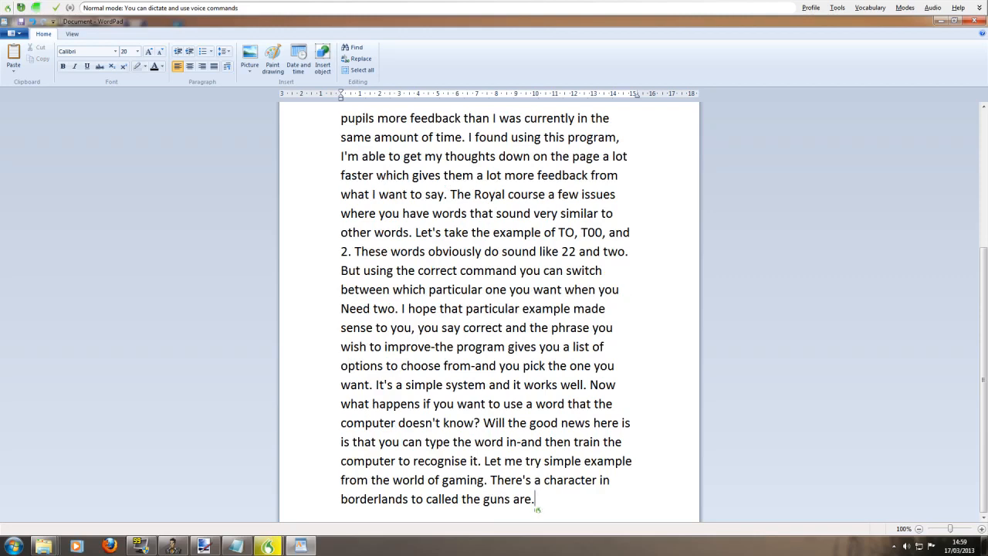
Dictate that the program doesn't recognise 'guns are', spell it as gunzerker and finish training the word
type("The program at the moment doesn't recognise guns are So let's see if we can fix that.")
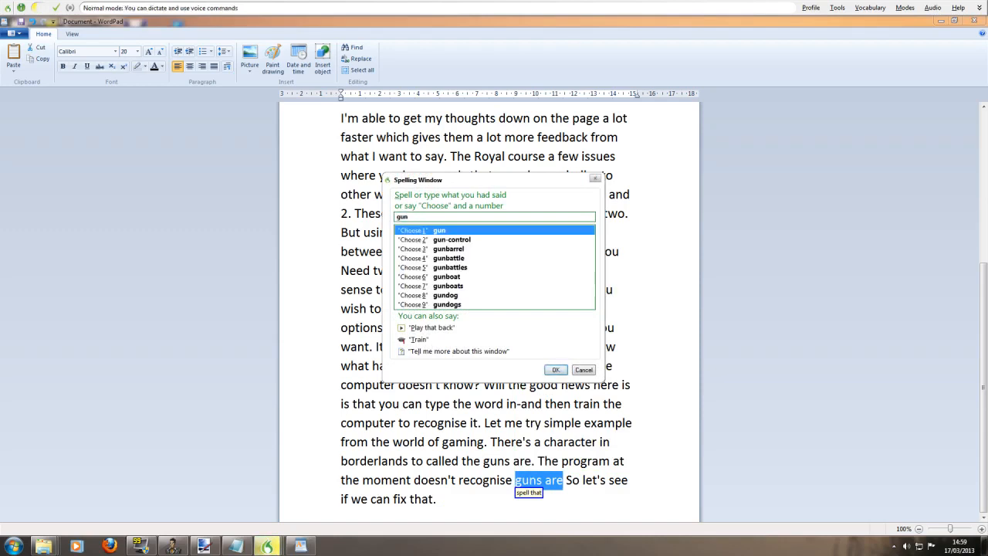
type("zerker")
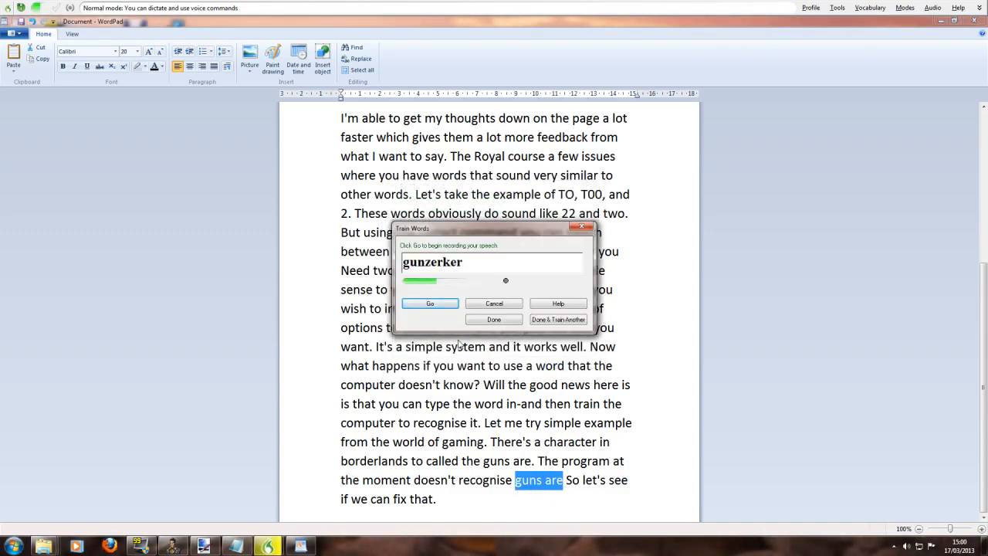
left_click(430, 302)
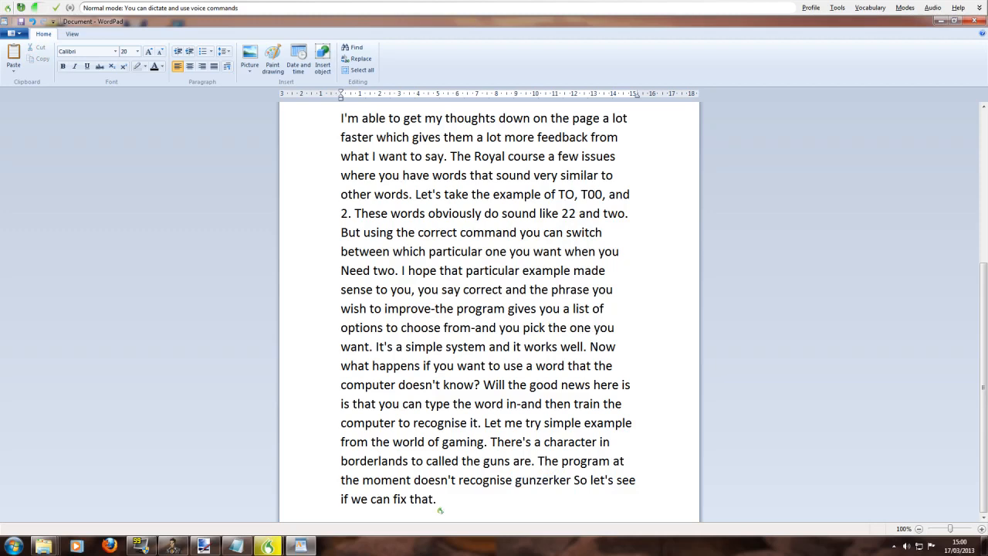
Dictate that the program now recognises gunzerker and a sentence promising simple commands, then call the McDonald's web search
left_click(437, 498)
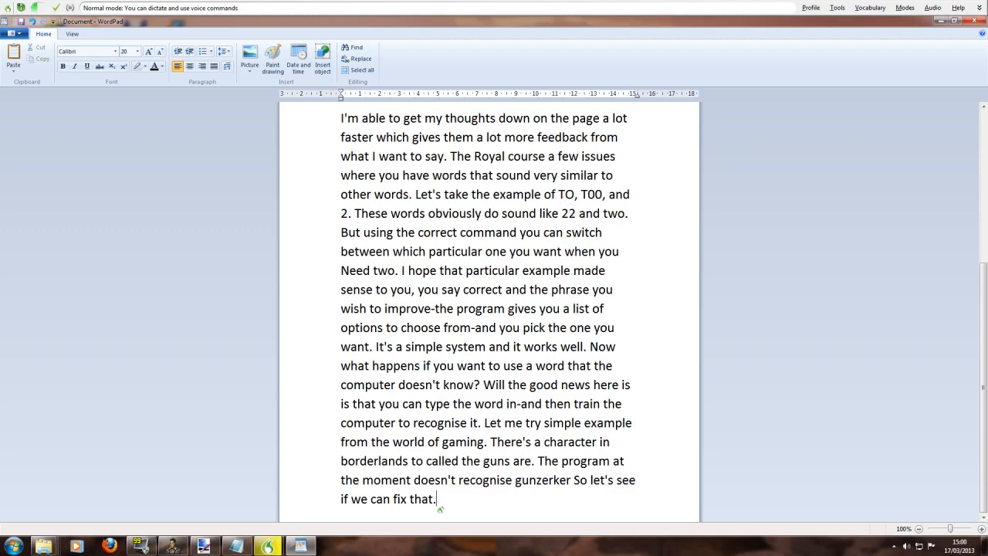
type("Let's see if the program recognises gunzerker now.")
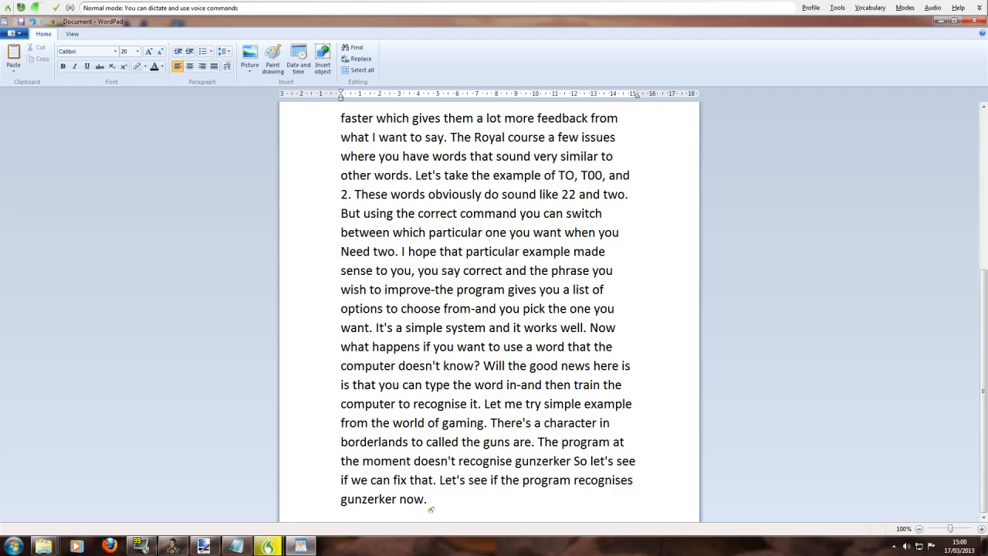
type("I hope you get the idea from what I do Shoji.")
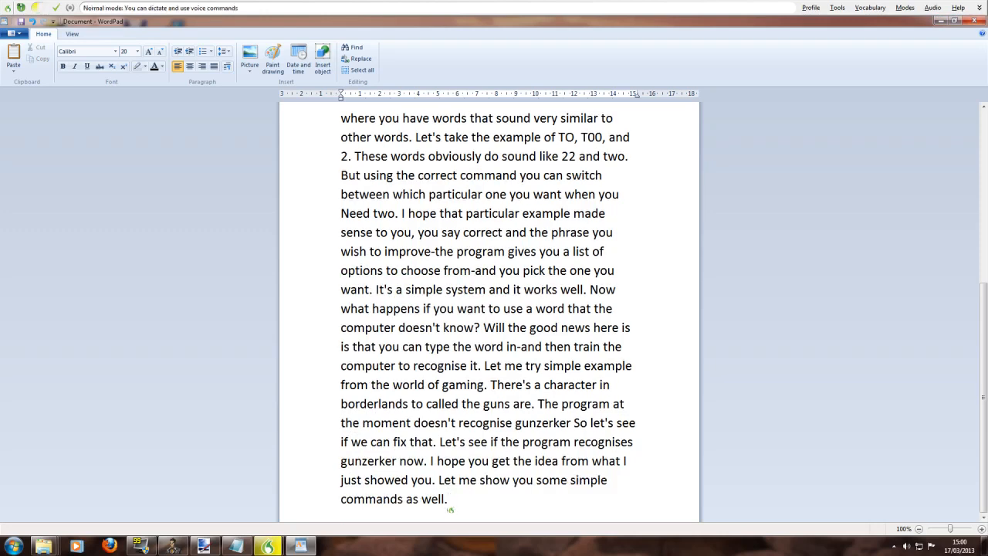
left_click(949, 21)
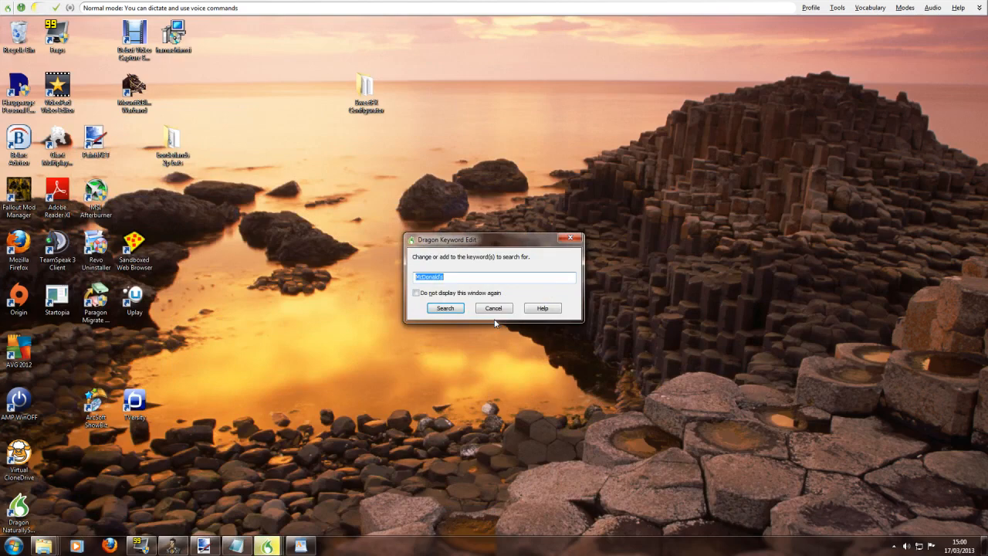
Run the McDonald's Google search, visit the McDonald's UK result, go back and return to the WordPad document
left_click(445, 307)
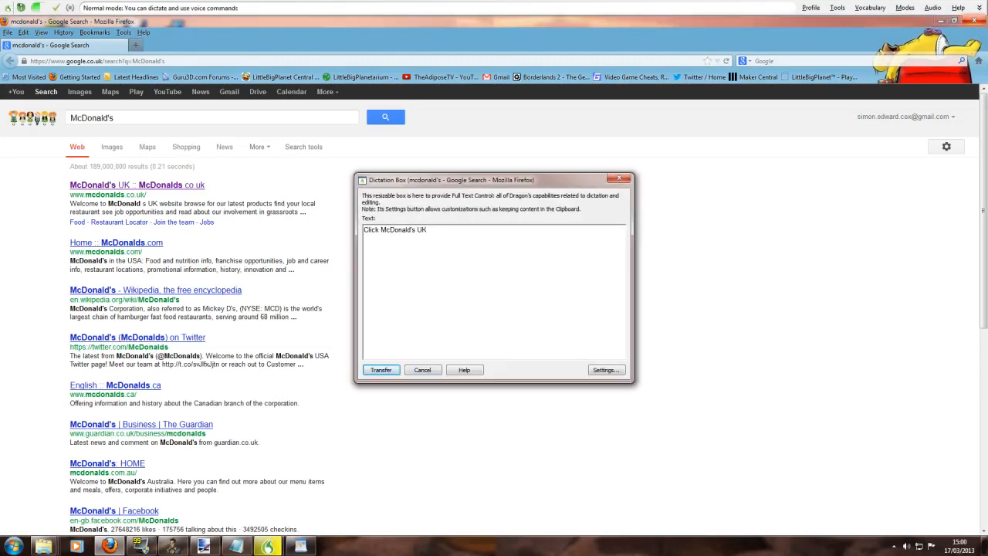
left_click(422, 369)
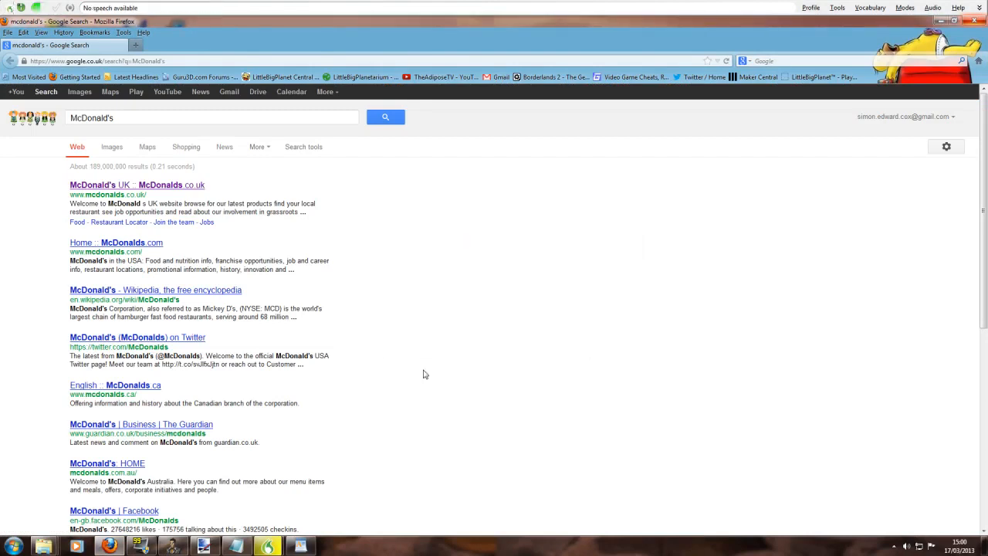
left_click(137, 185)
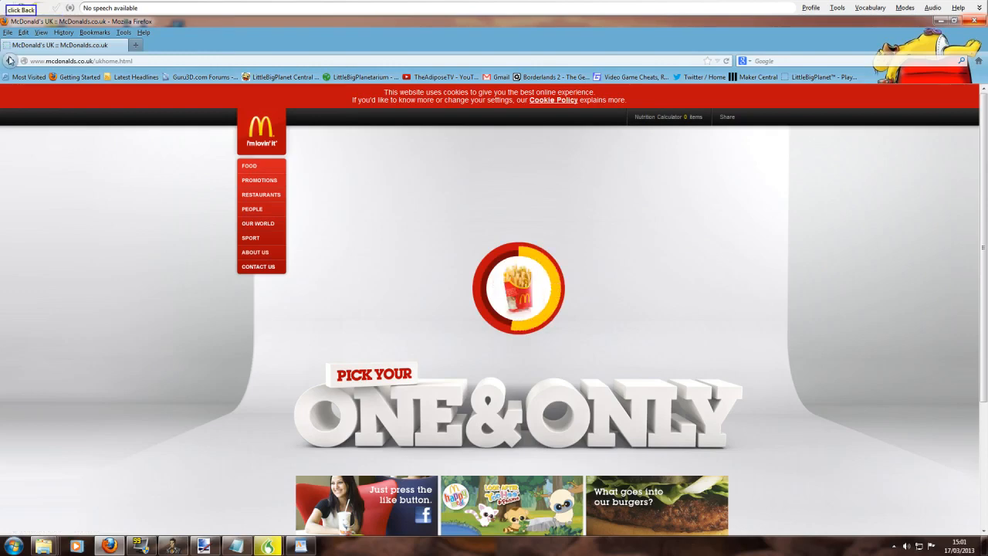
left_click(11, 61)
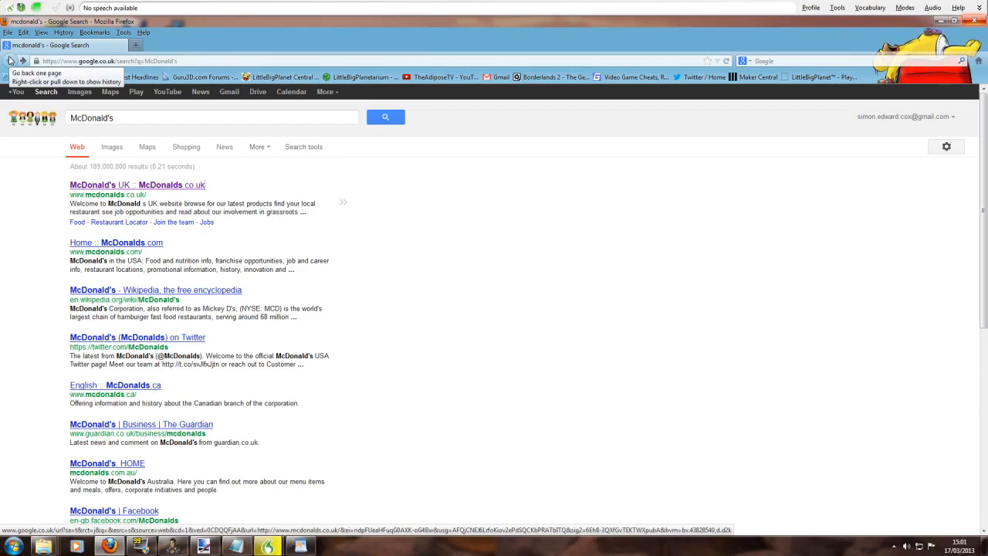
left_click(948, 21)
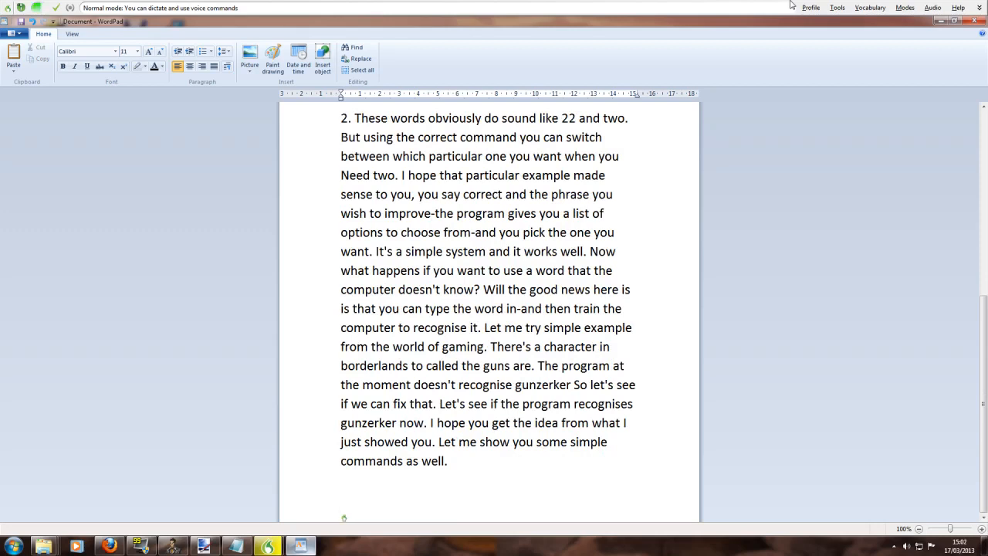
Dictate the closing paragraph that it isn't always right but helps, ending with the cursor after the last sentence
type("So I hope you get the idea.")
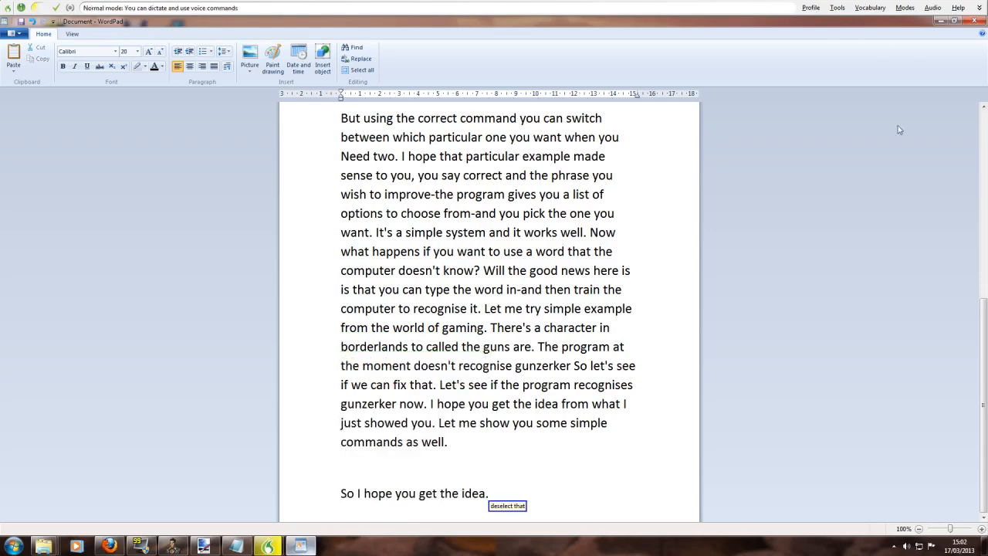
mouse_move(733, 154)
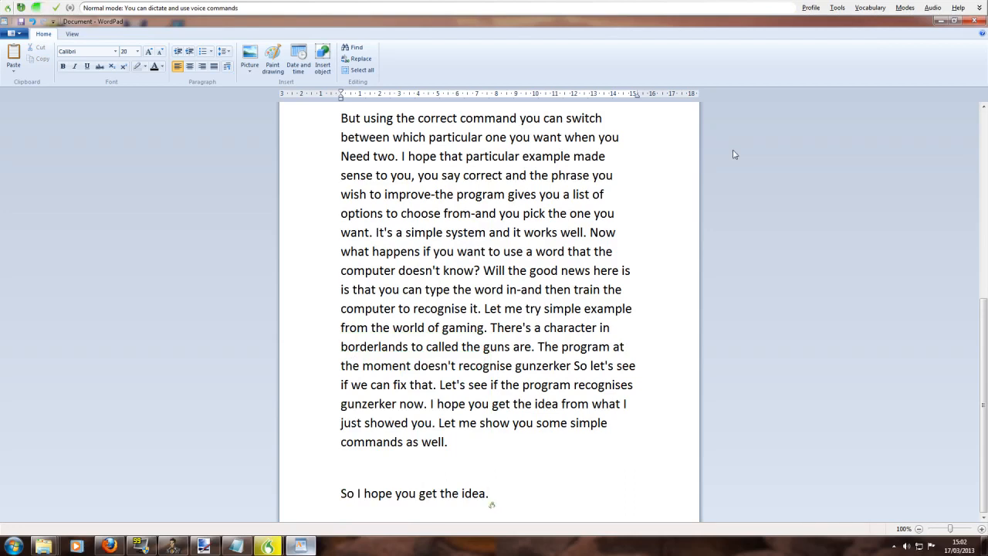
type("Whilst it doesn't get everything right all the time")
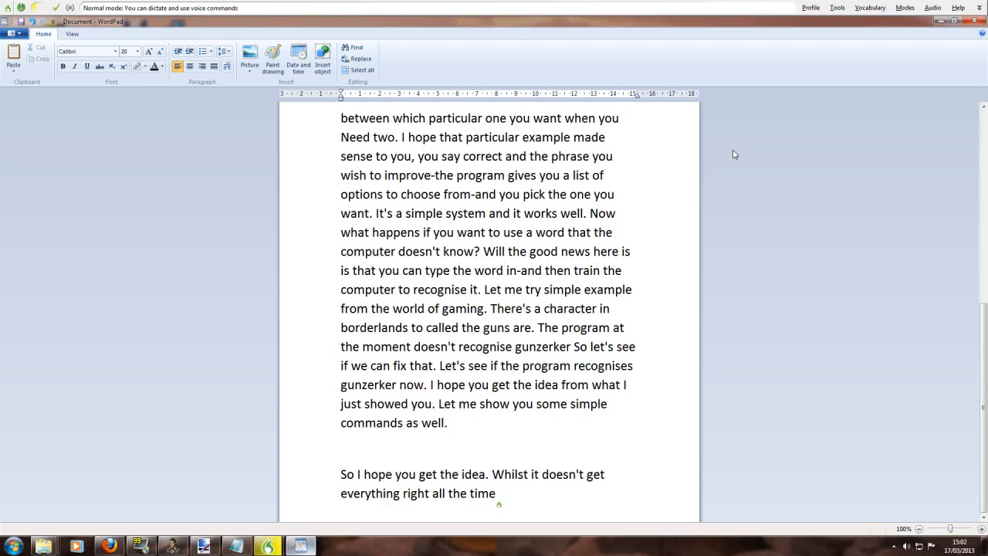
type(",")
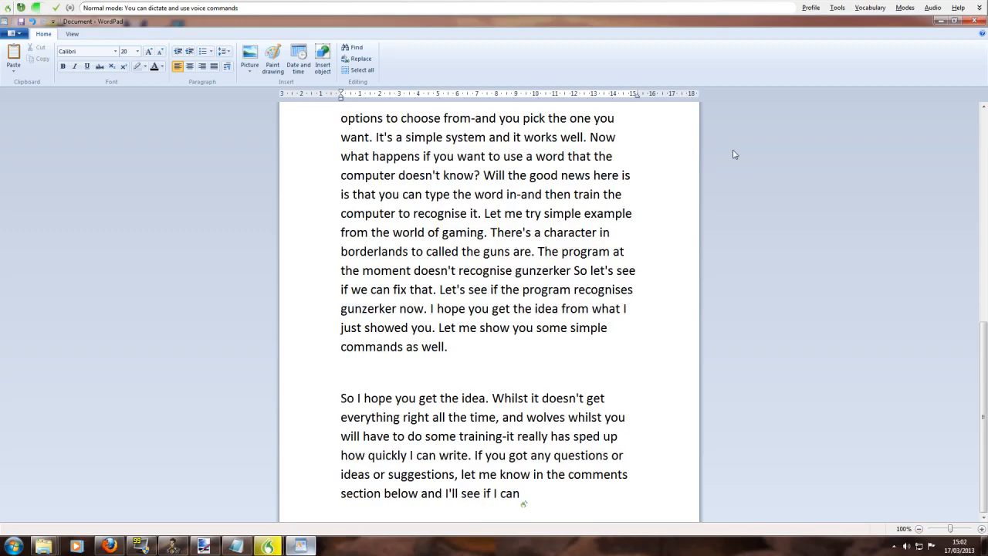
type("help. Please check")
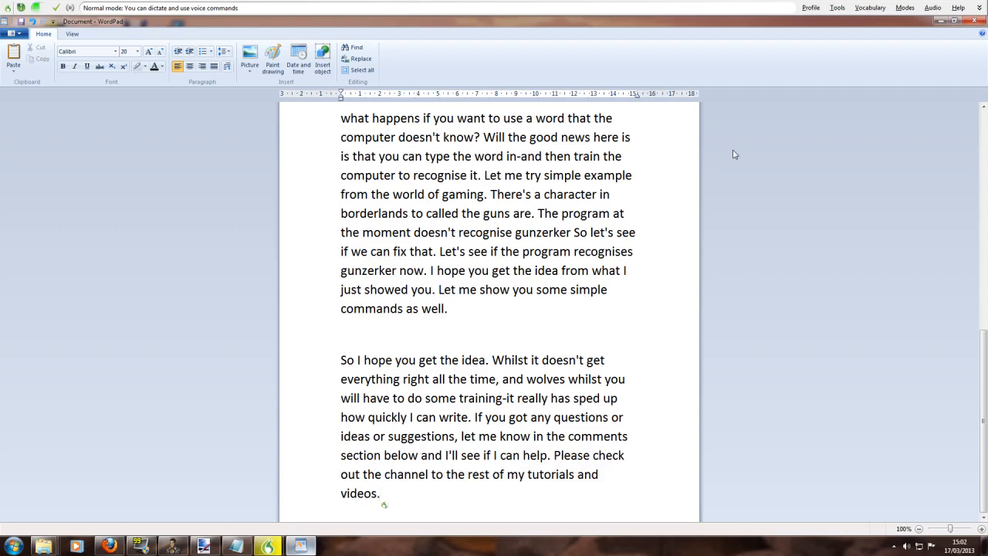
left_click(379, 494)
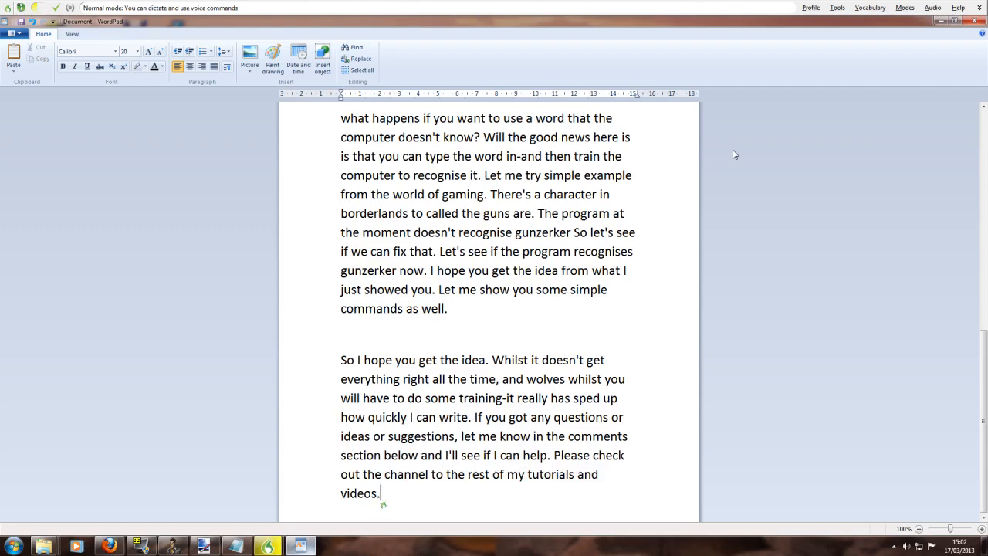